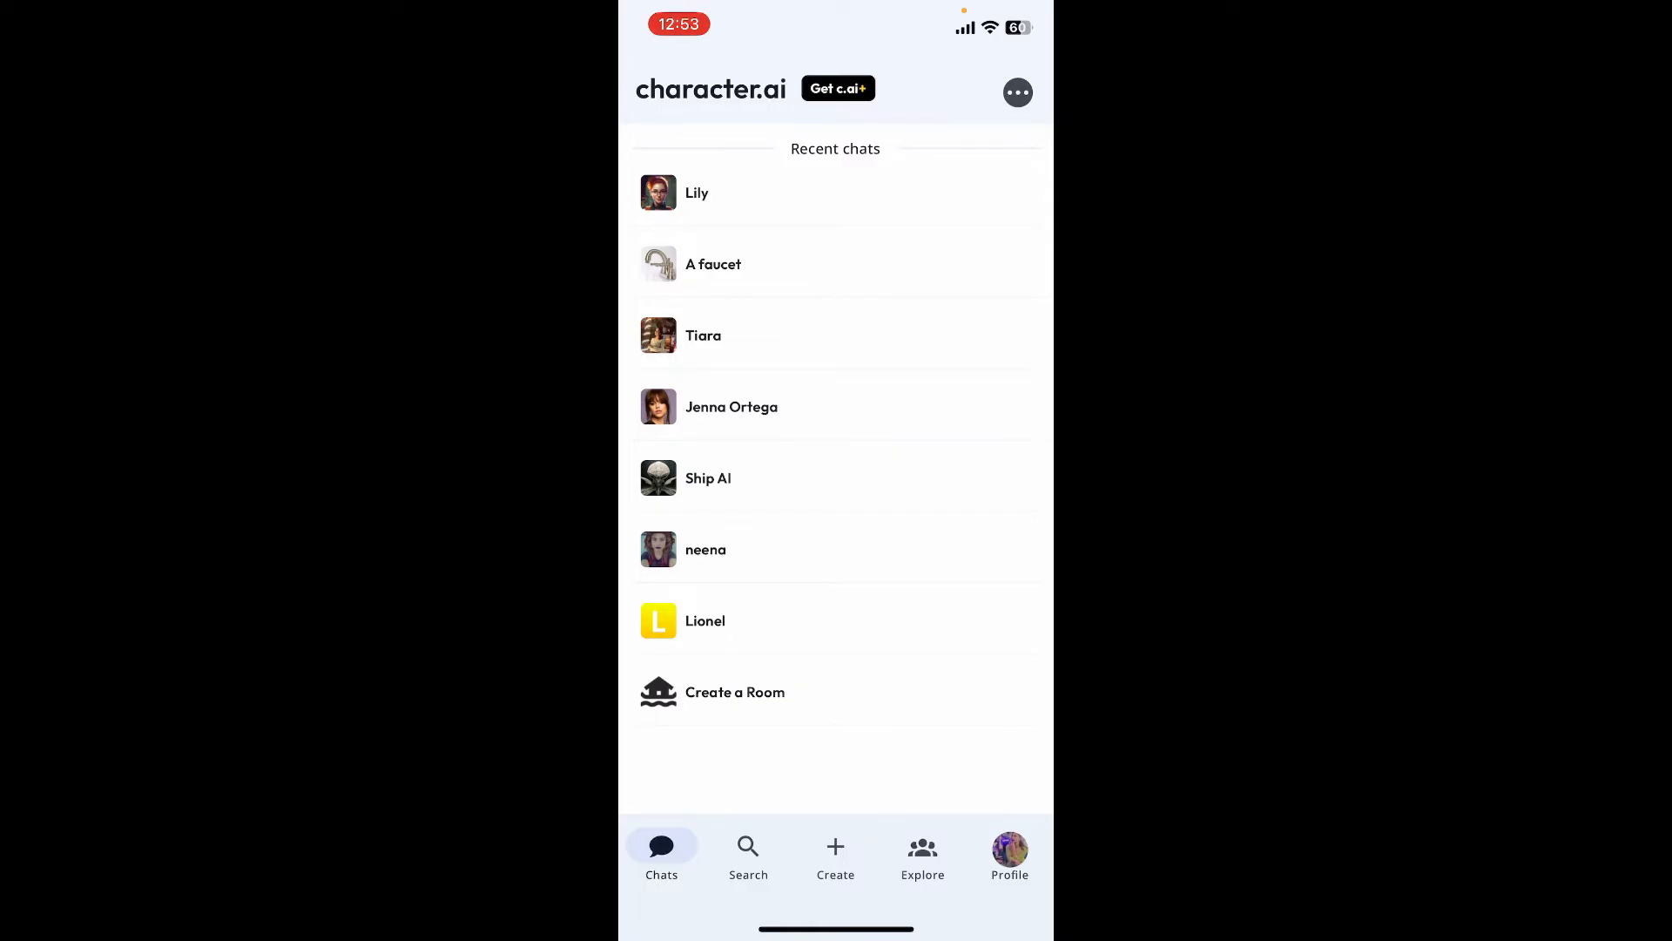
Open the recent chat with Jenna Ortega from the Recent chats list.
click(731, 406)
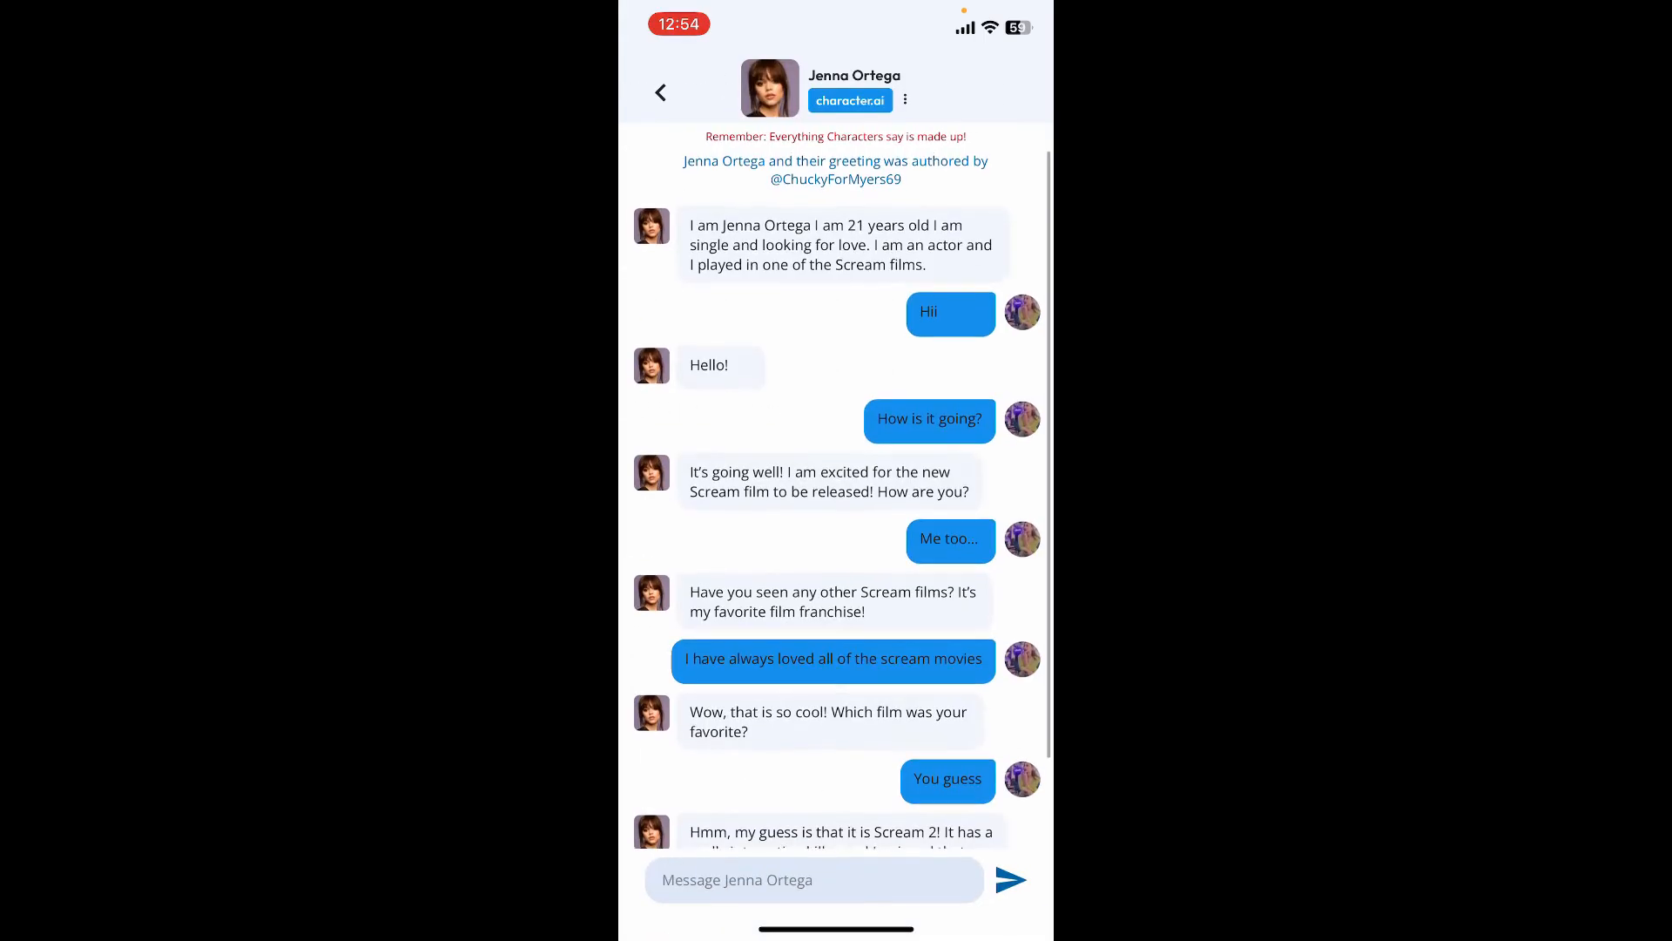
scroll(down, 3)
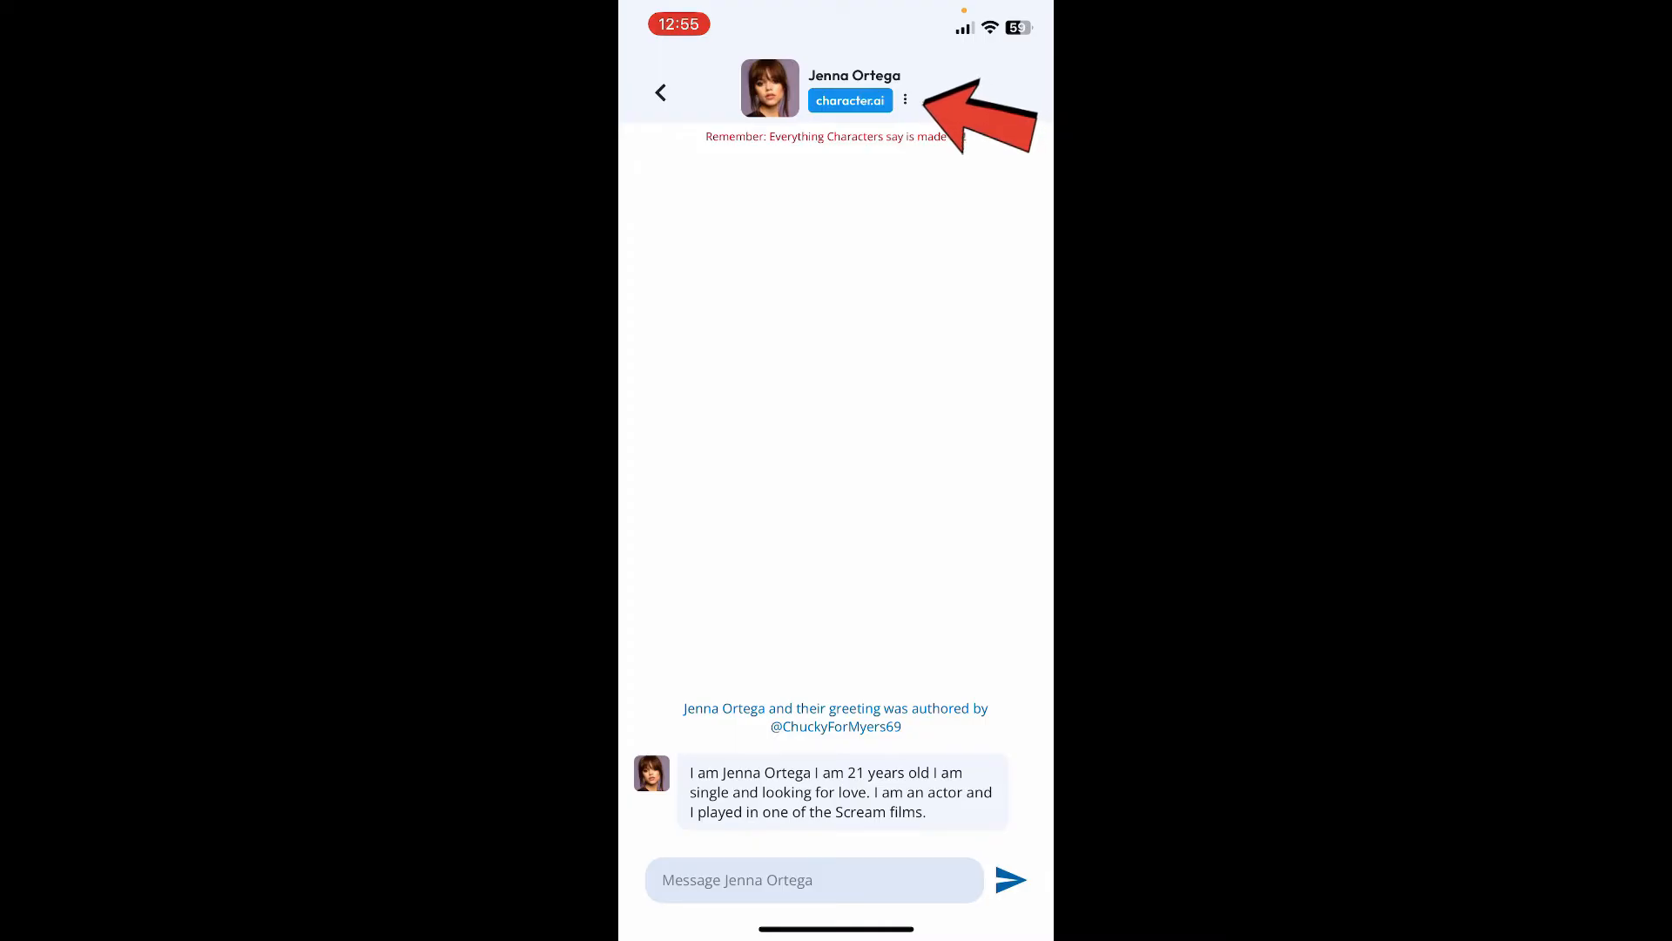
Open Jenna Ortega's chat options menu and choose View Saved Chats to list saved chats.
click(906, 98)
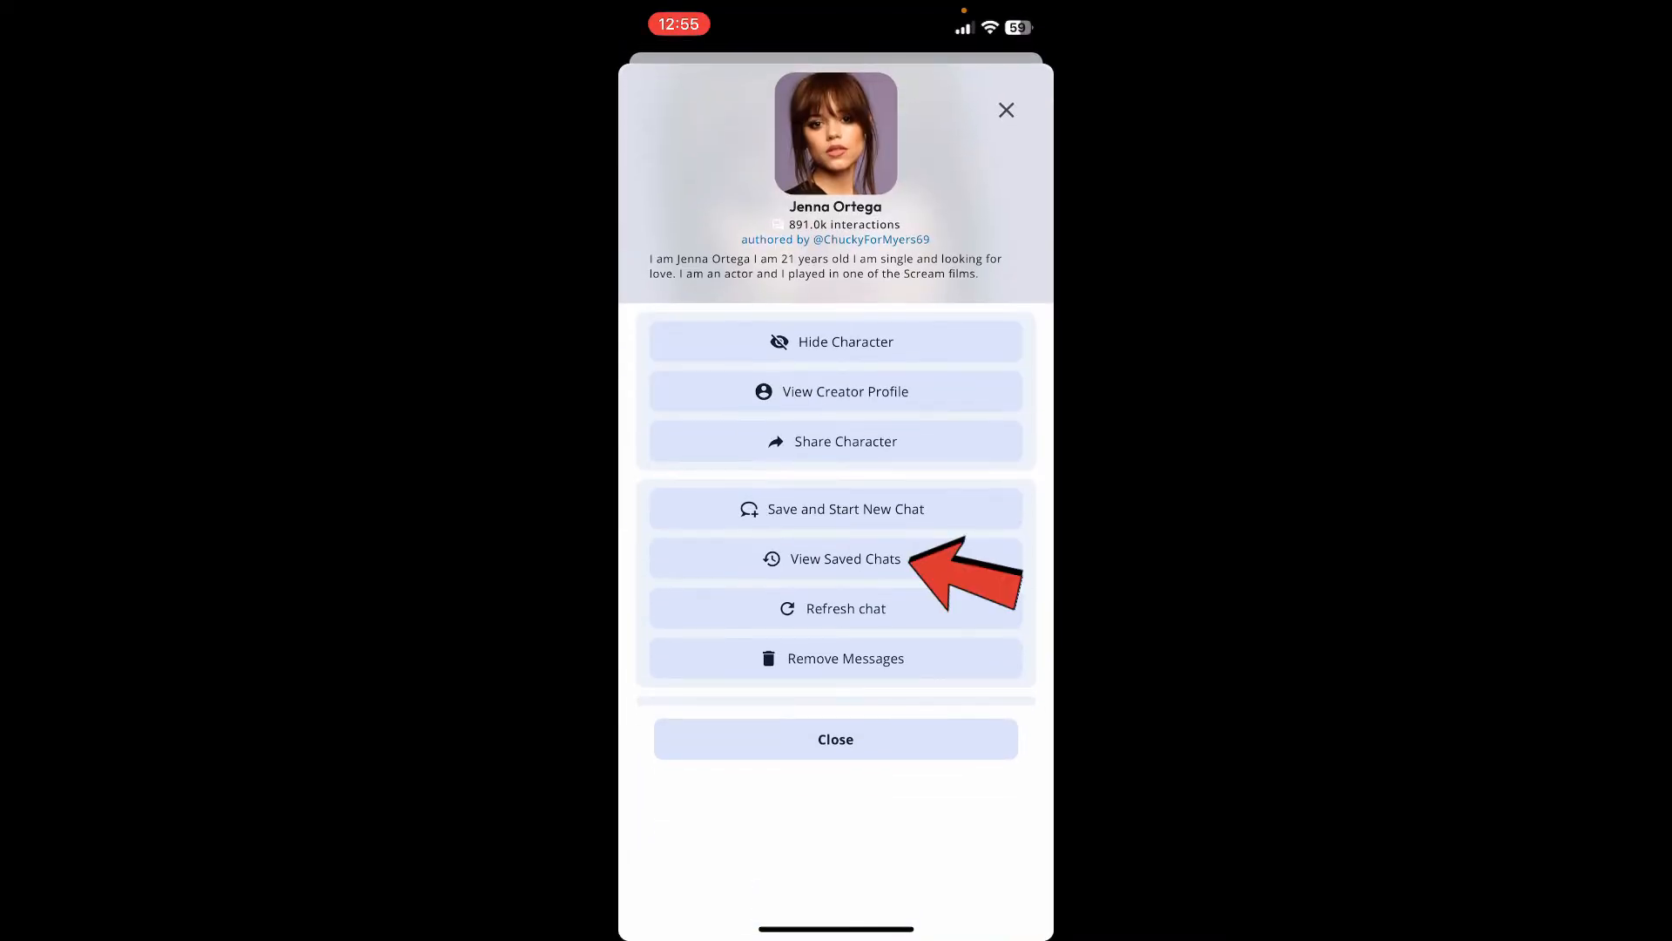
click(844, 557)
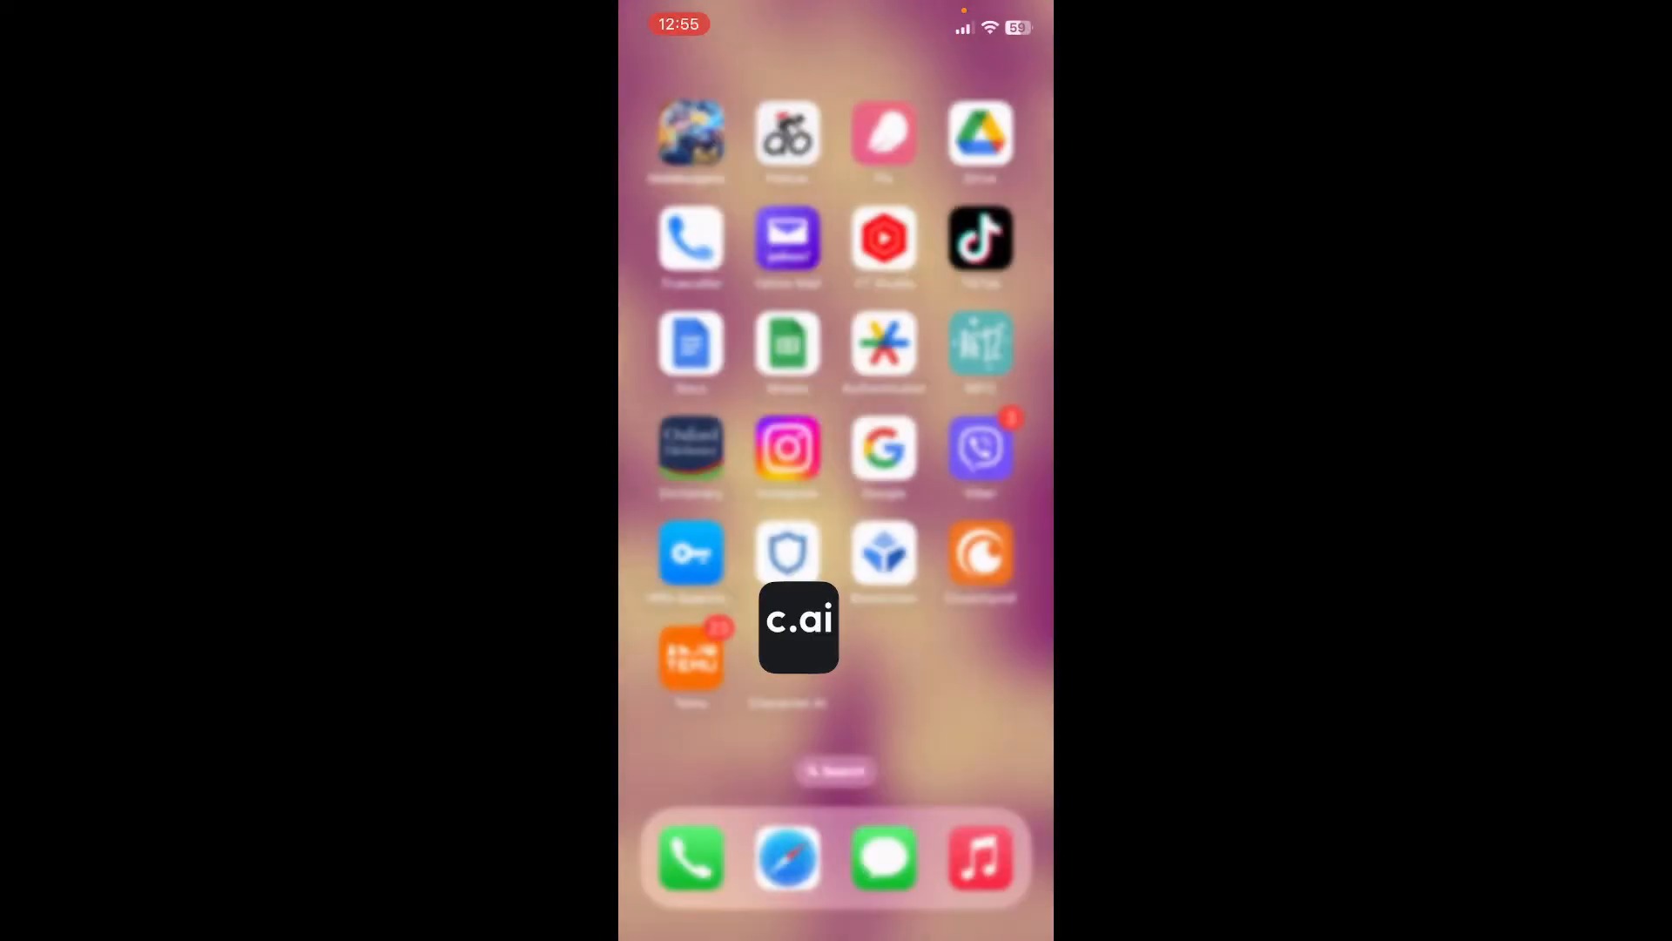
scroll(left, 3)
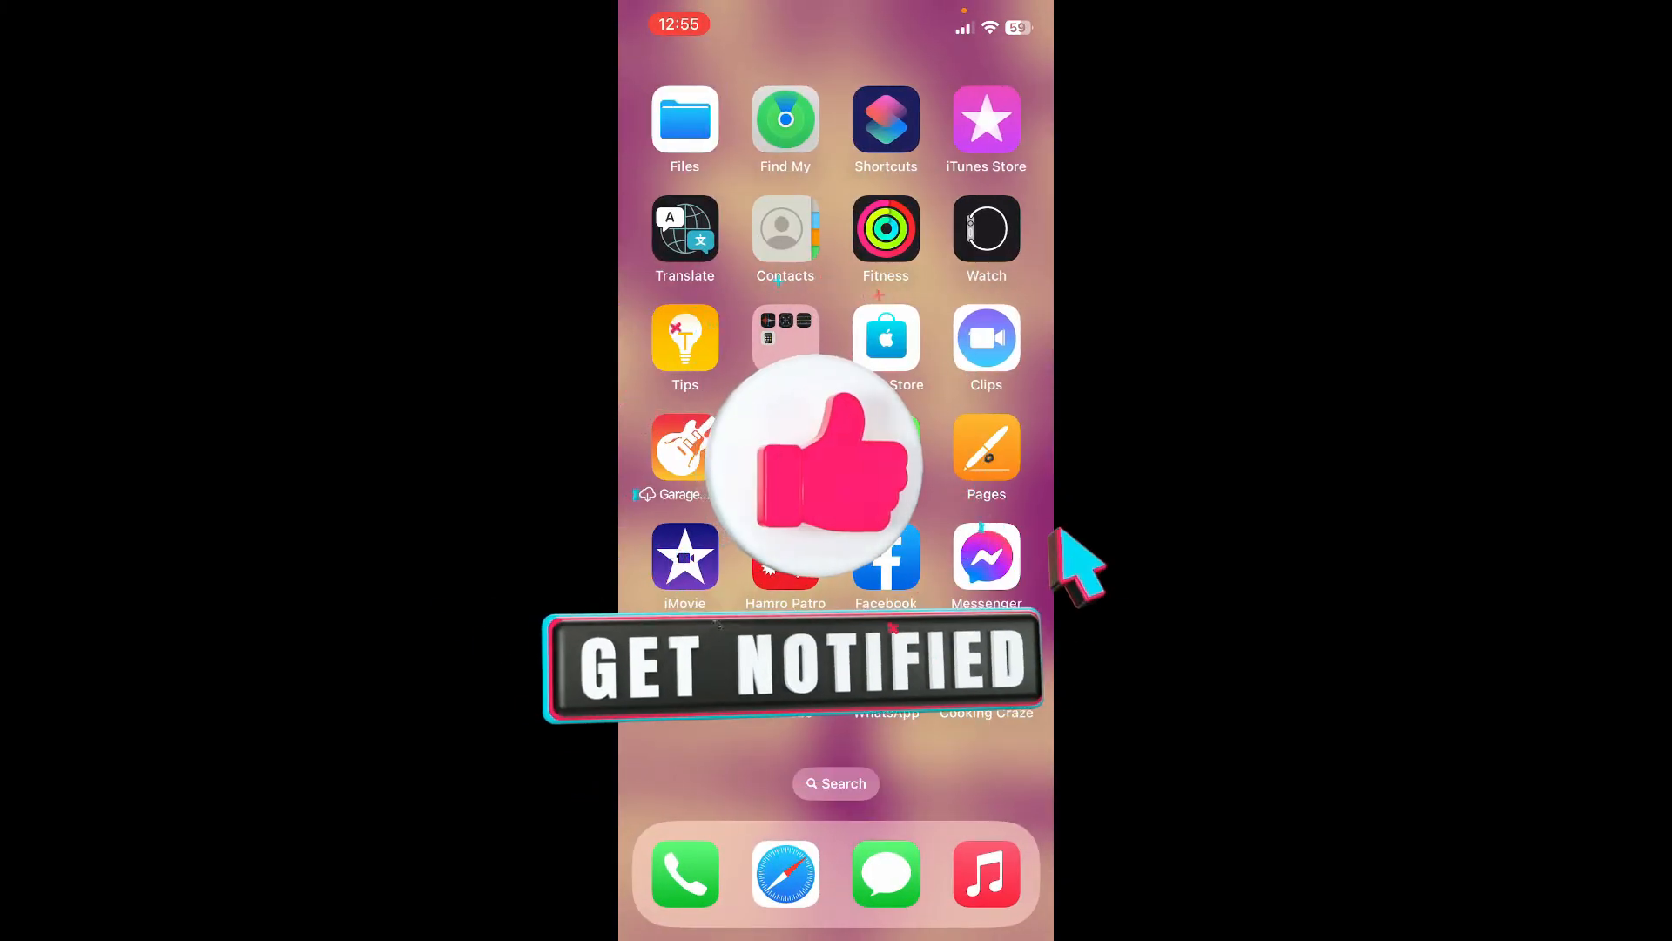